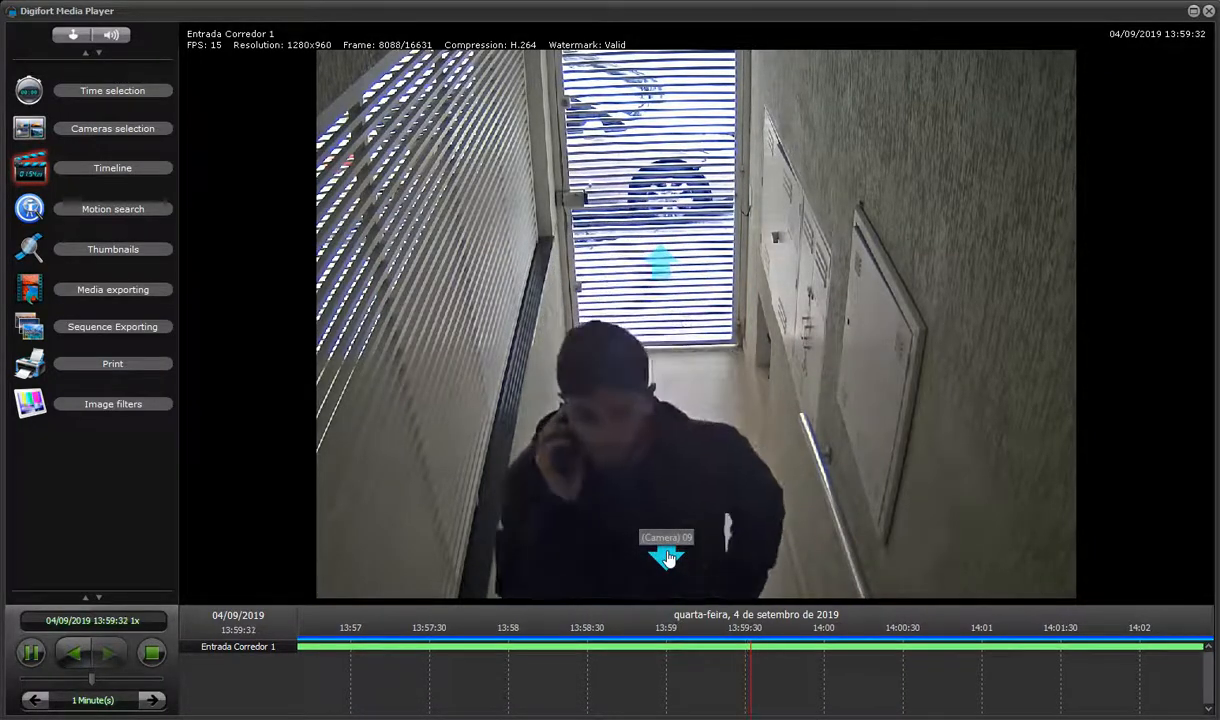
Step: Jump playback to Entrada Corredor 2 using the Camera 09 down arrow on the video
{"action": "left_click", "coordinate": [659, 558]}
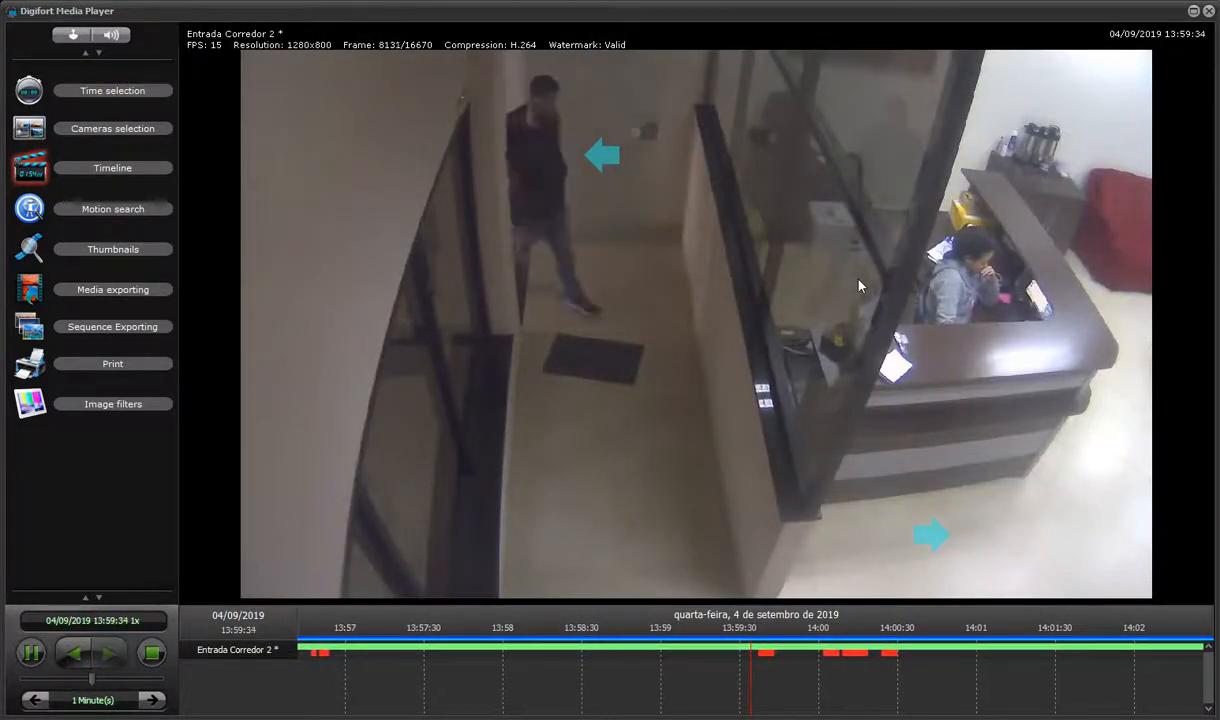